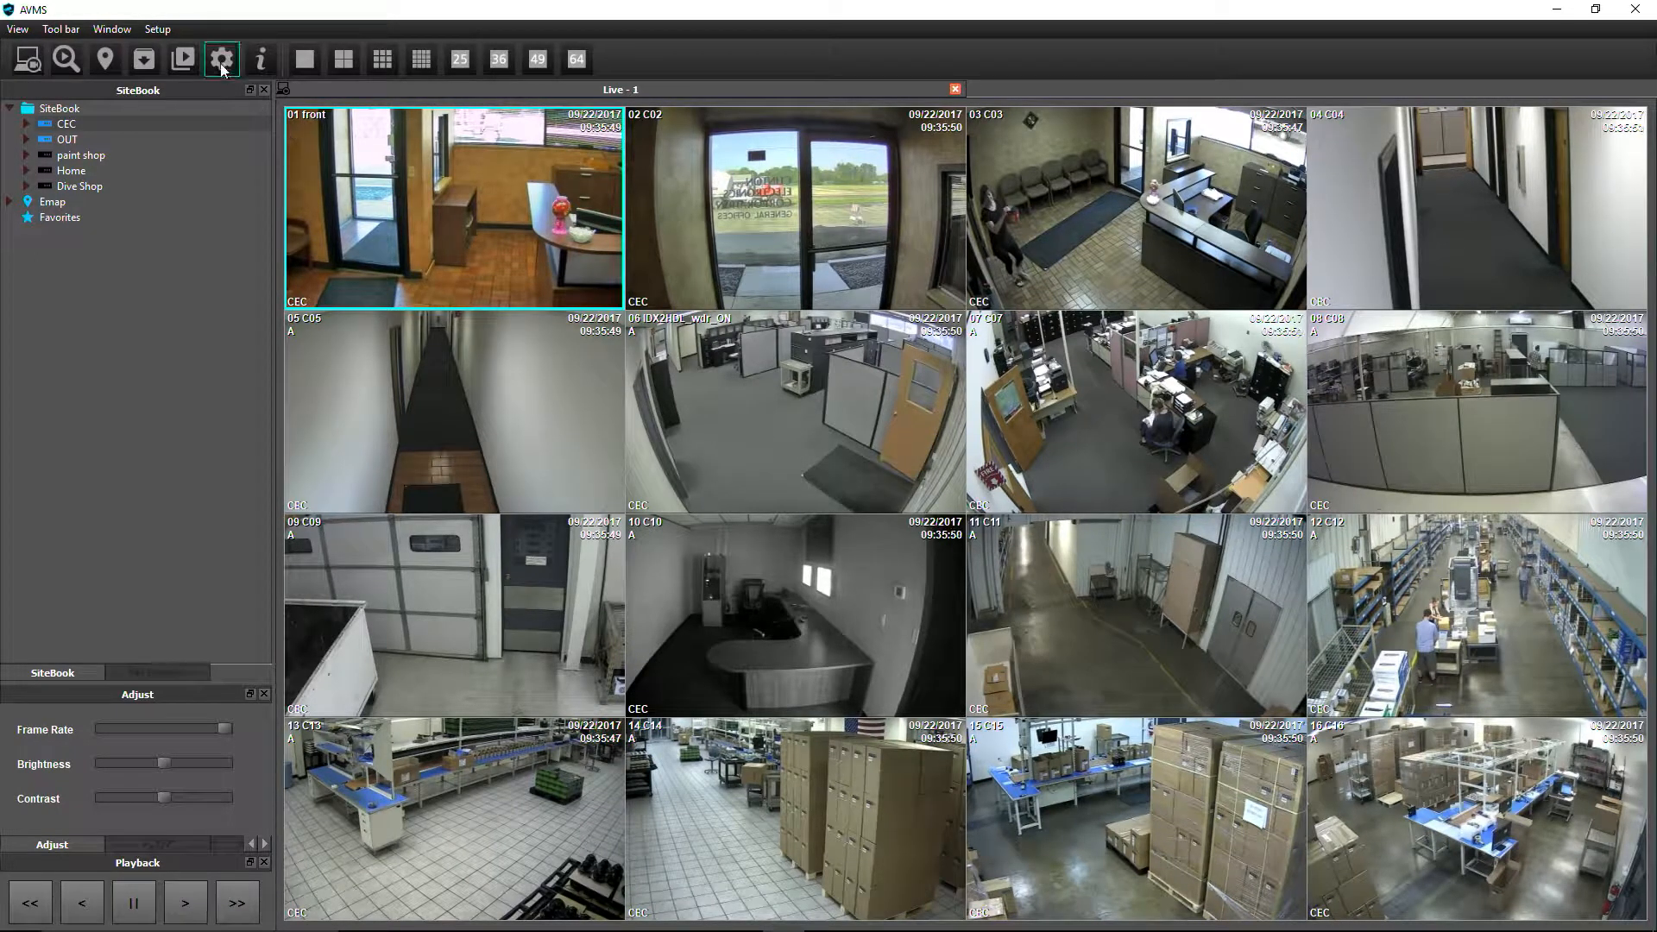
- Connect Config Viewer to the CEC site, then switch to the browser on clintonelectronics.com
click(221, 58)
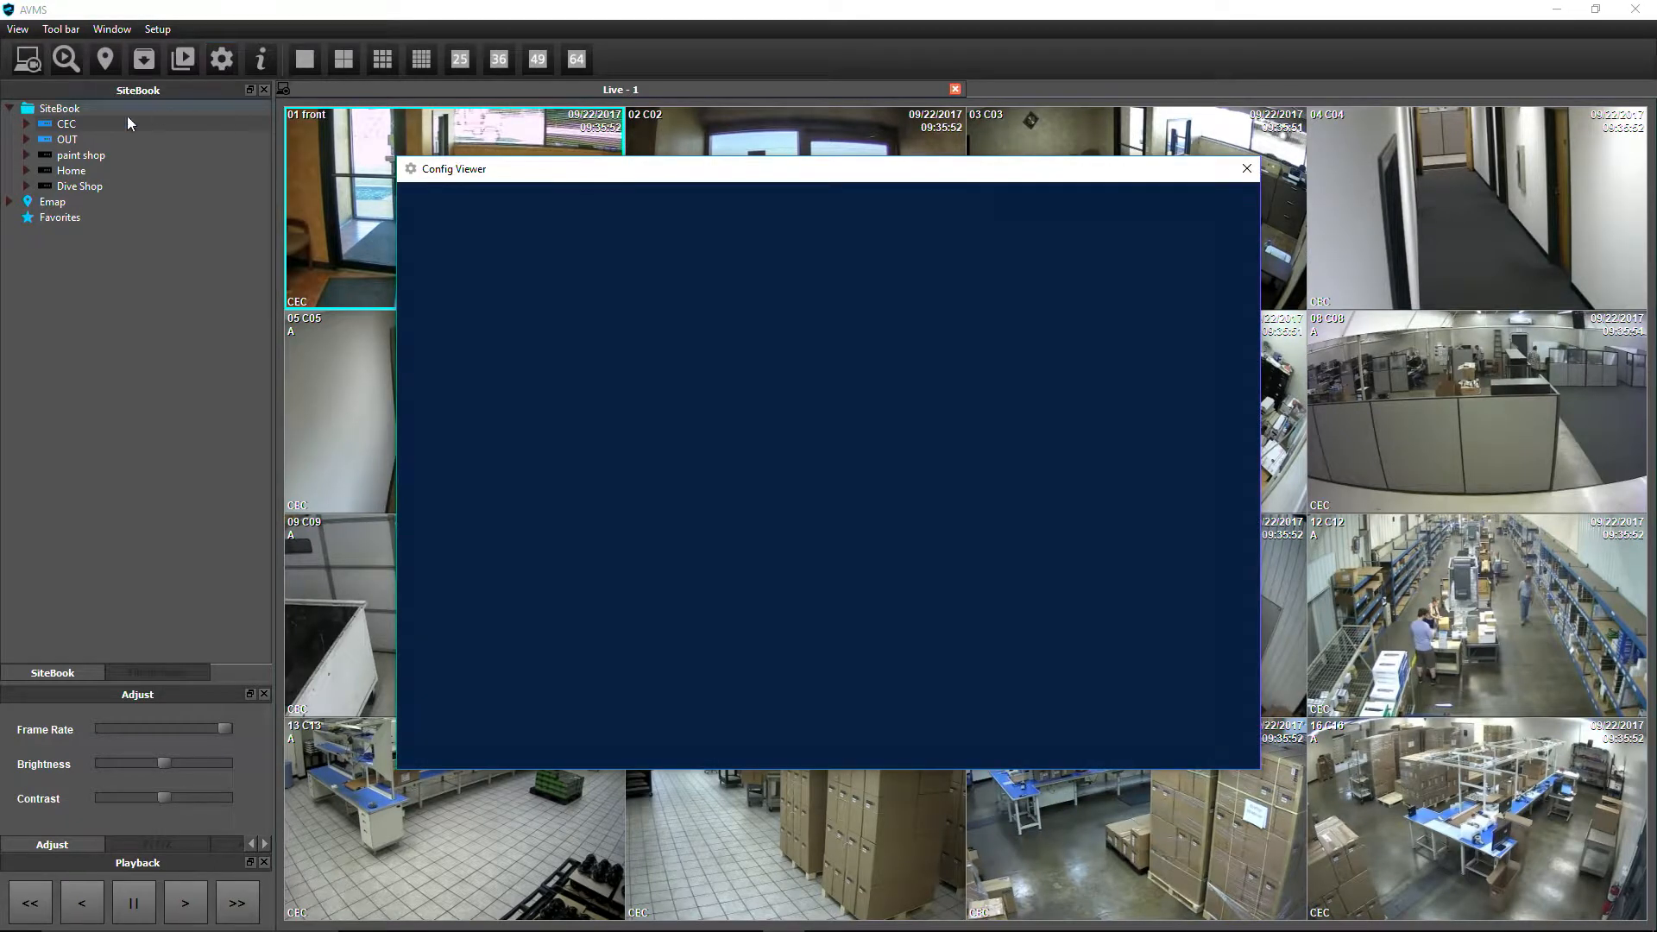
click(66, 124)
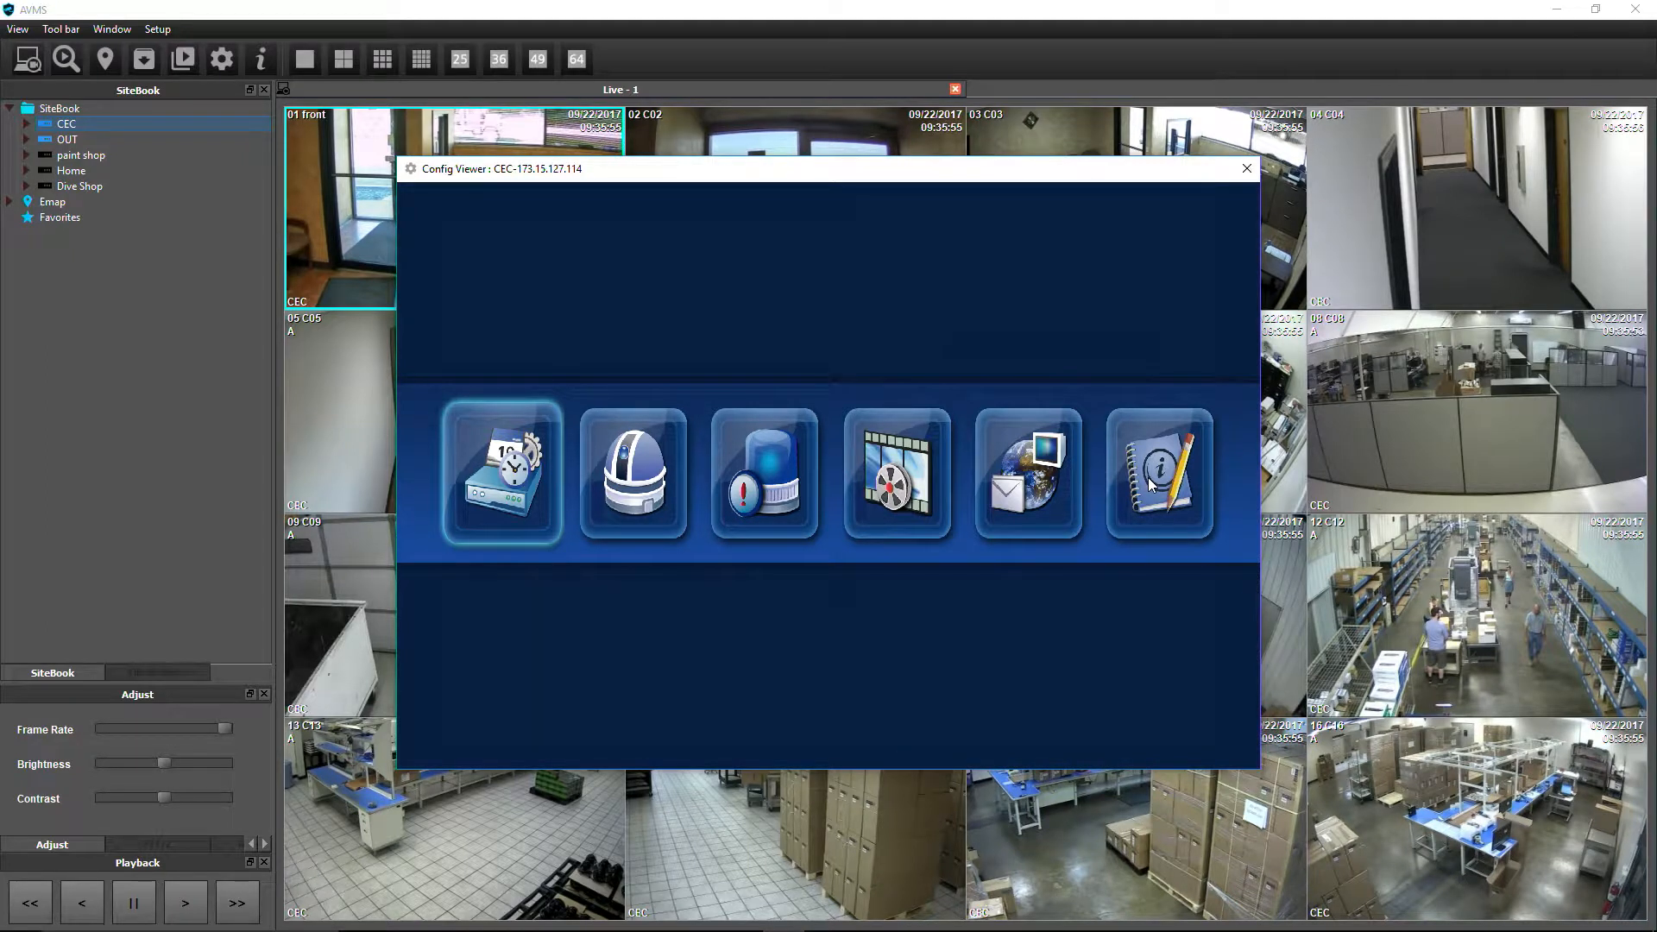
click(1156, 473)
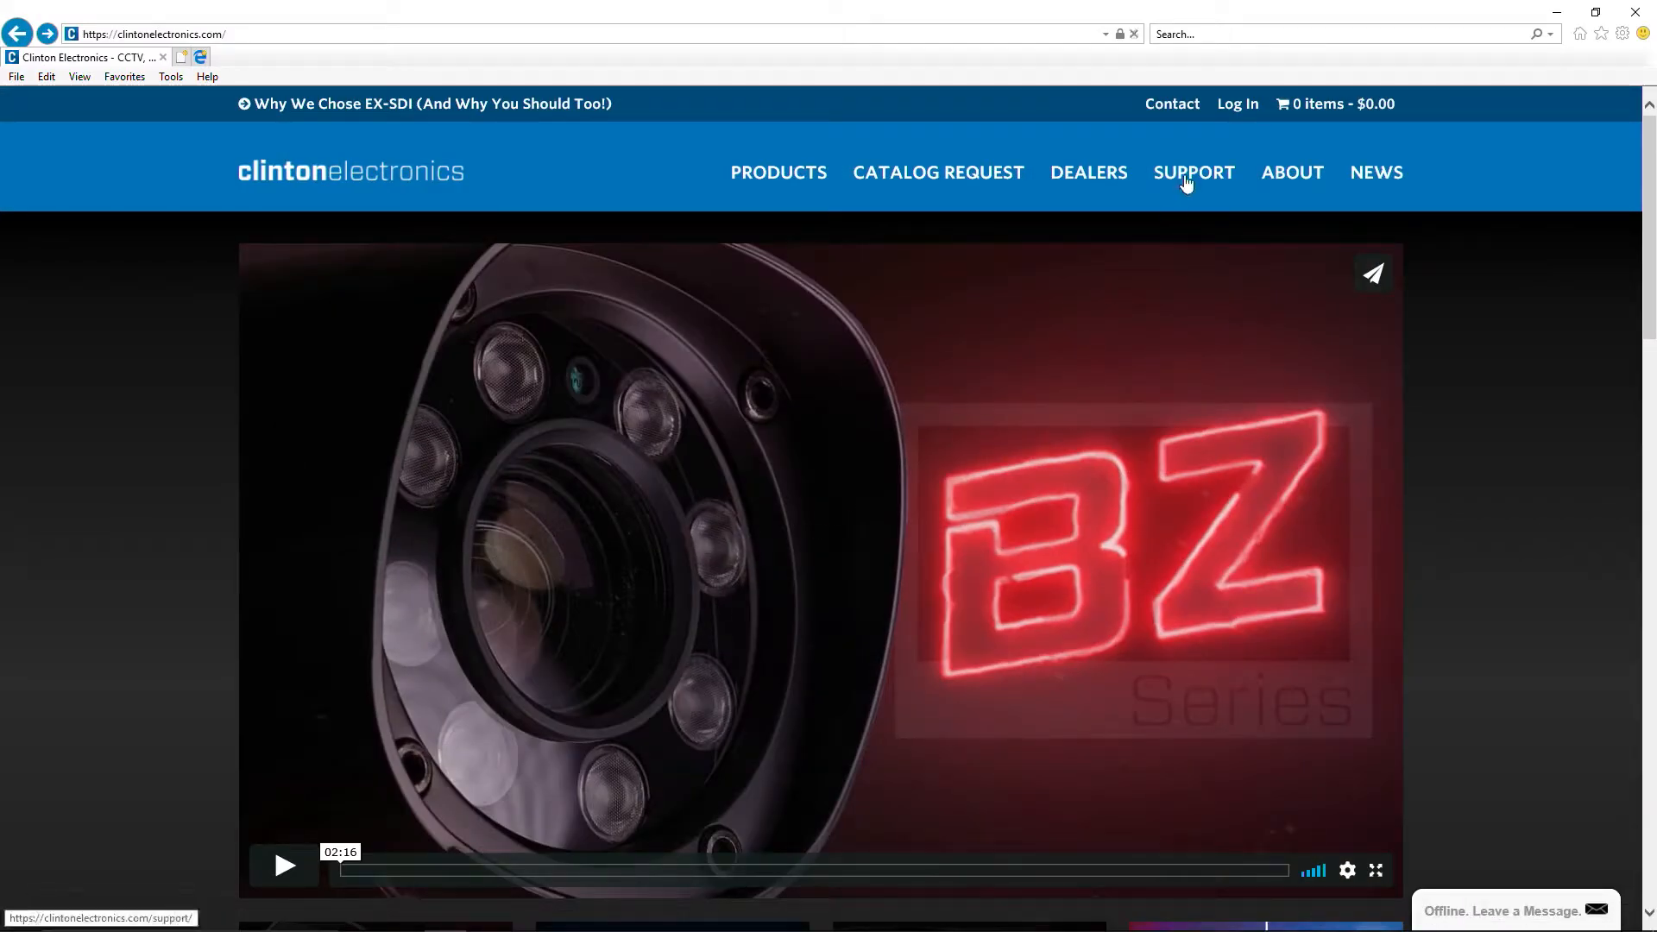
- Reach Support > Downloads and scroll to the firmware table showing EX Hybrid DVR 1.2.1.7
click(1192, 173)
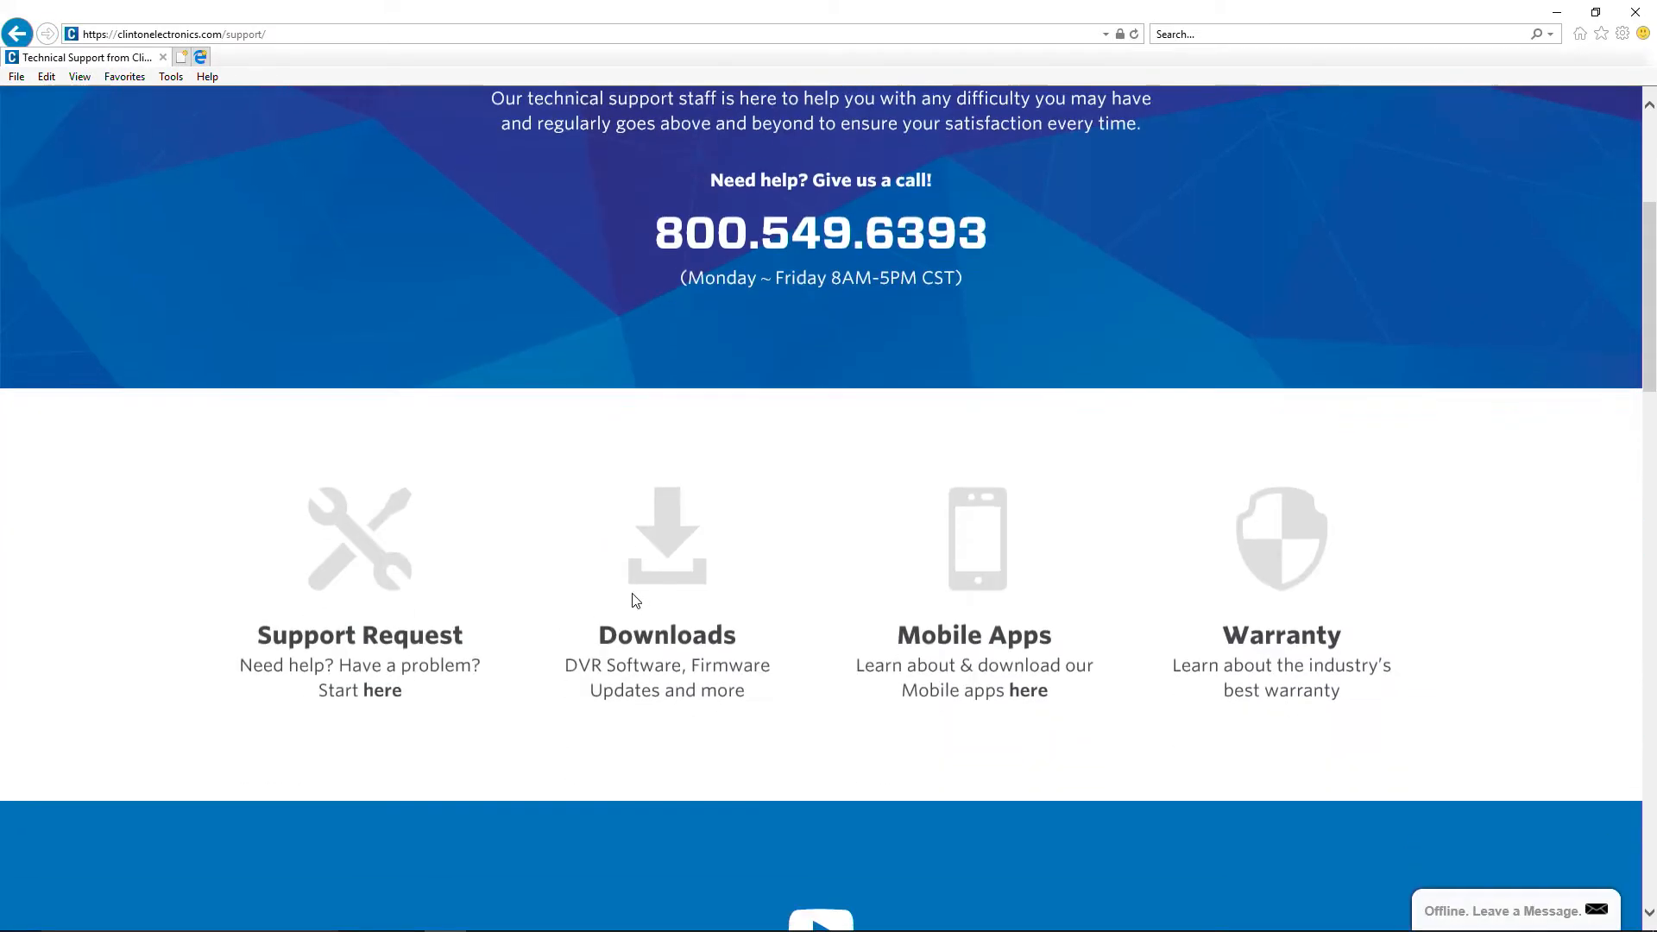
click(667, 635)
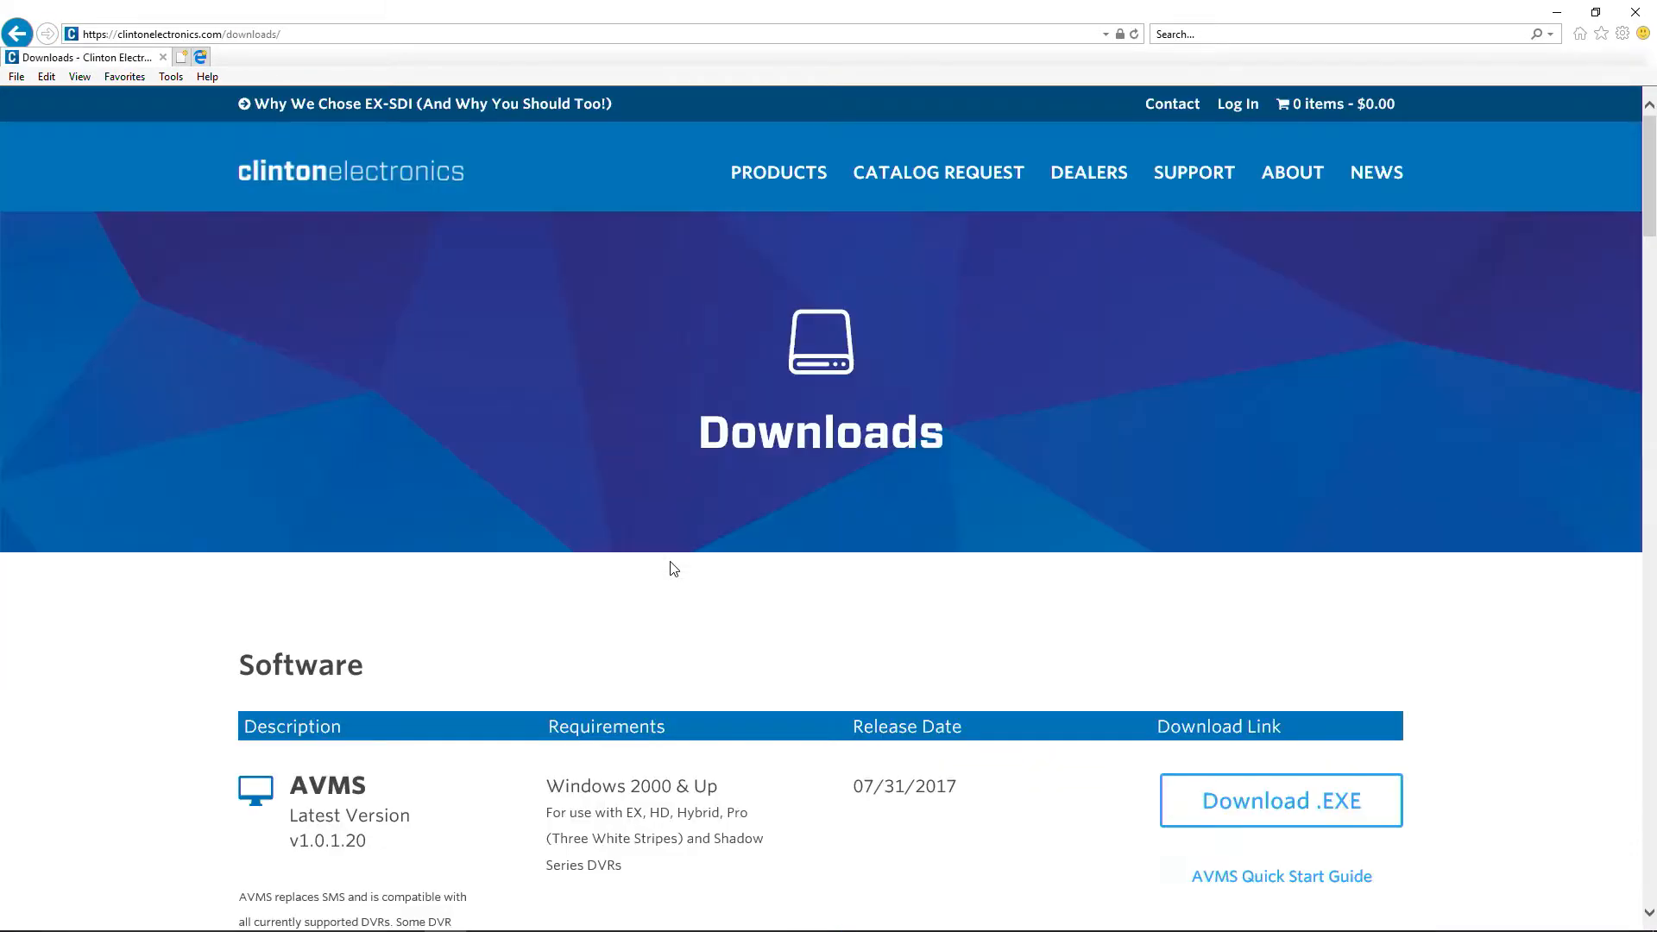
scroll(down, 3)
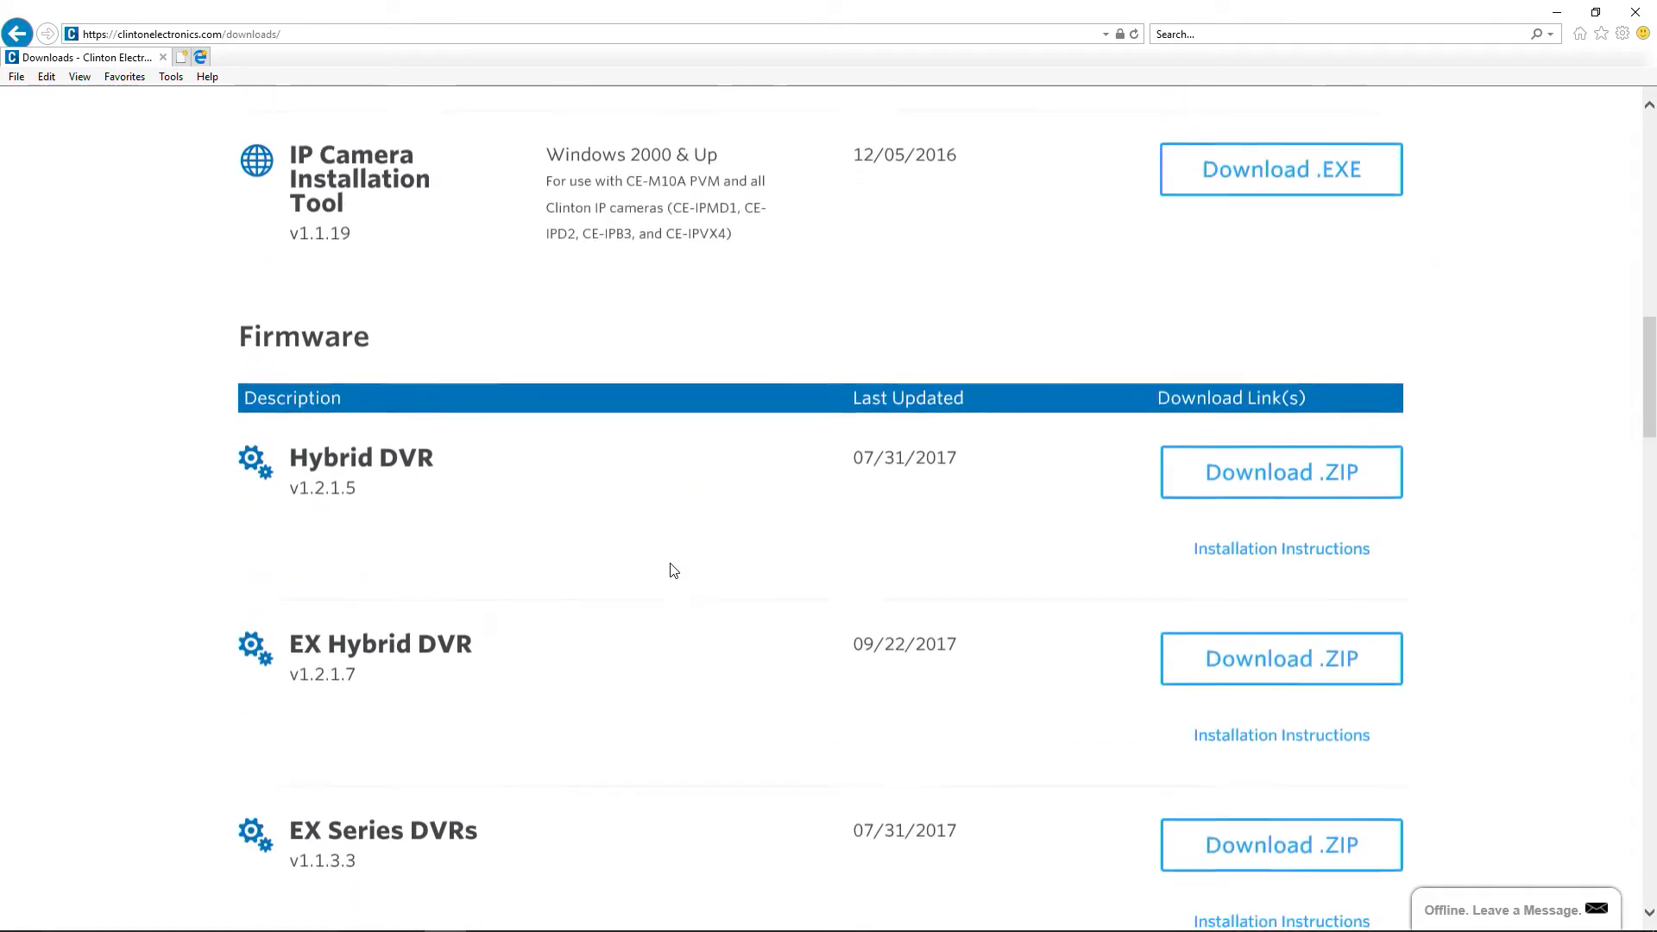
scroll(down, 3)
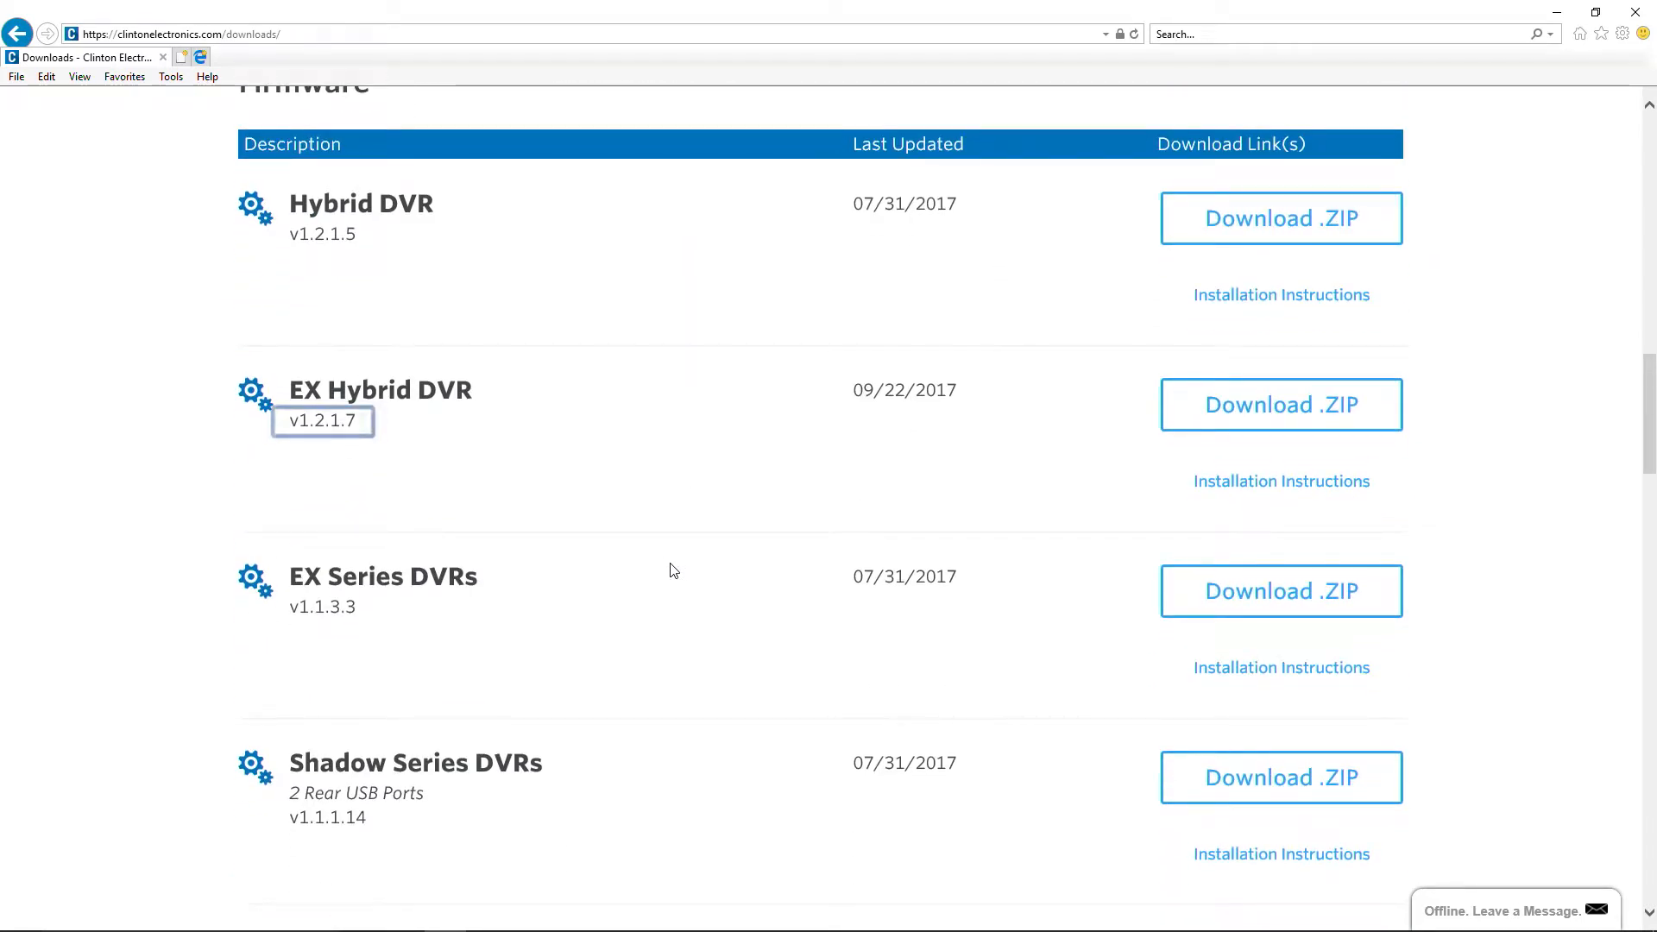
mouse_move(1278, 404)
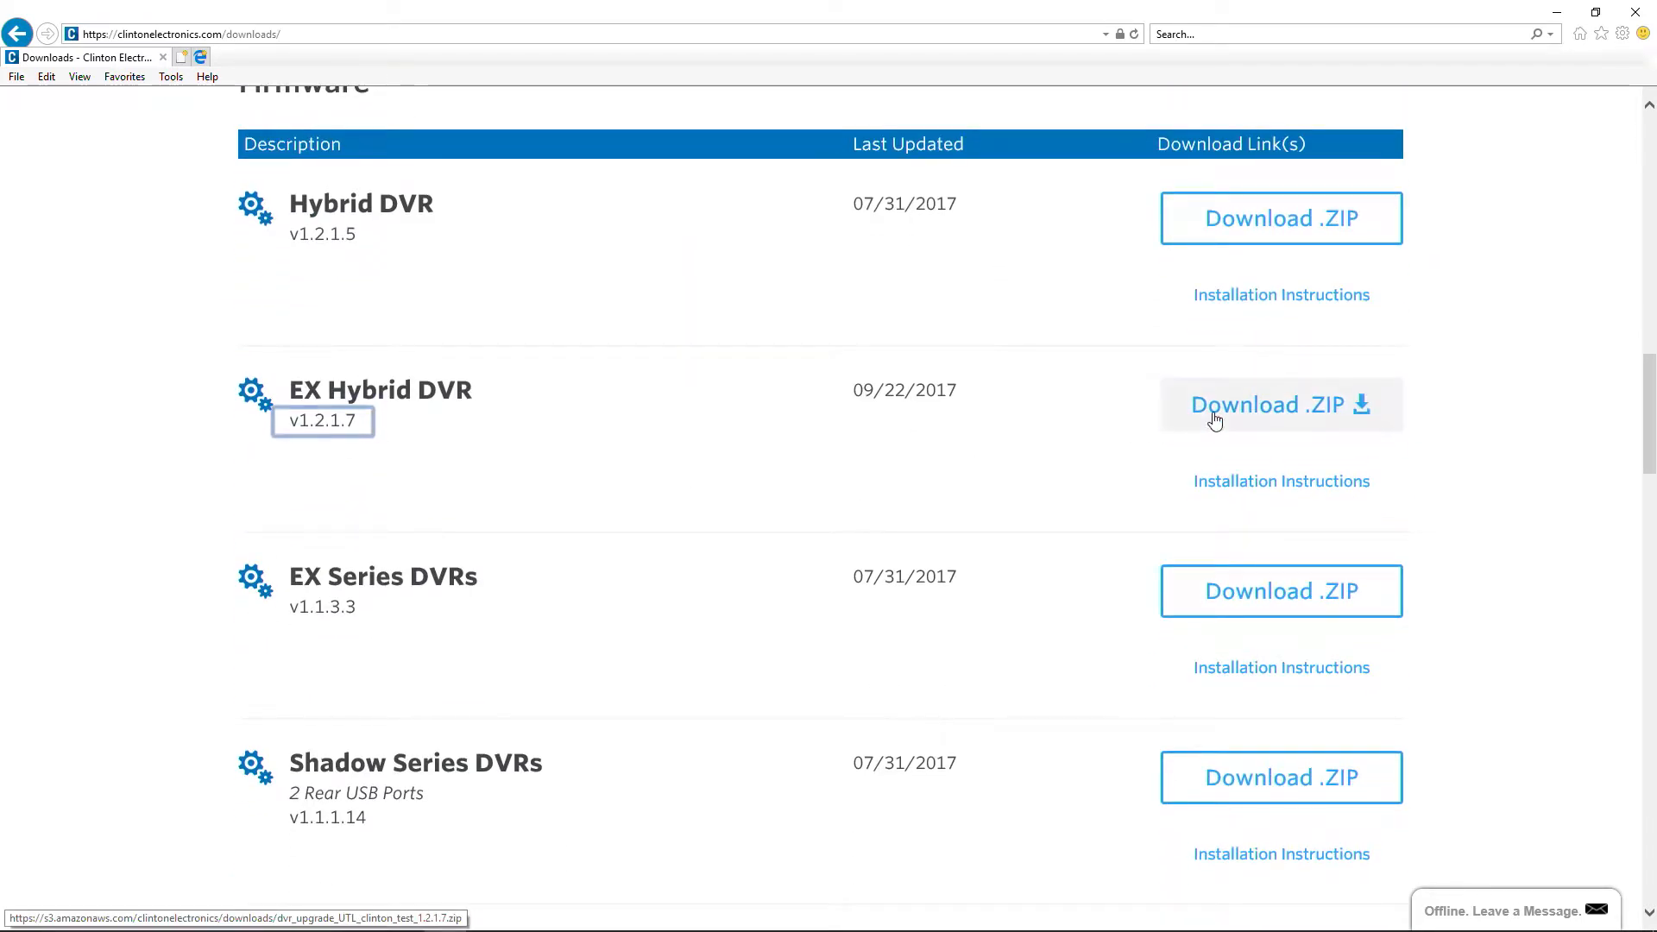
- Download the EX Hybrid DVR firmware zip, saving it into C:\AVMS
click(1279, 404)
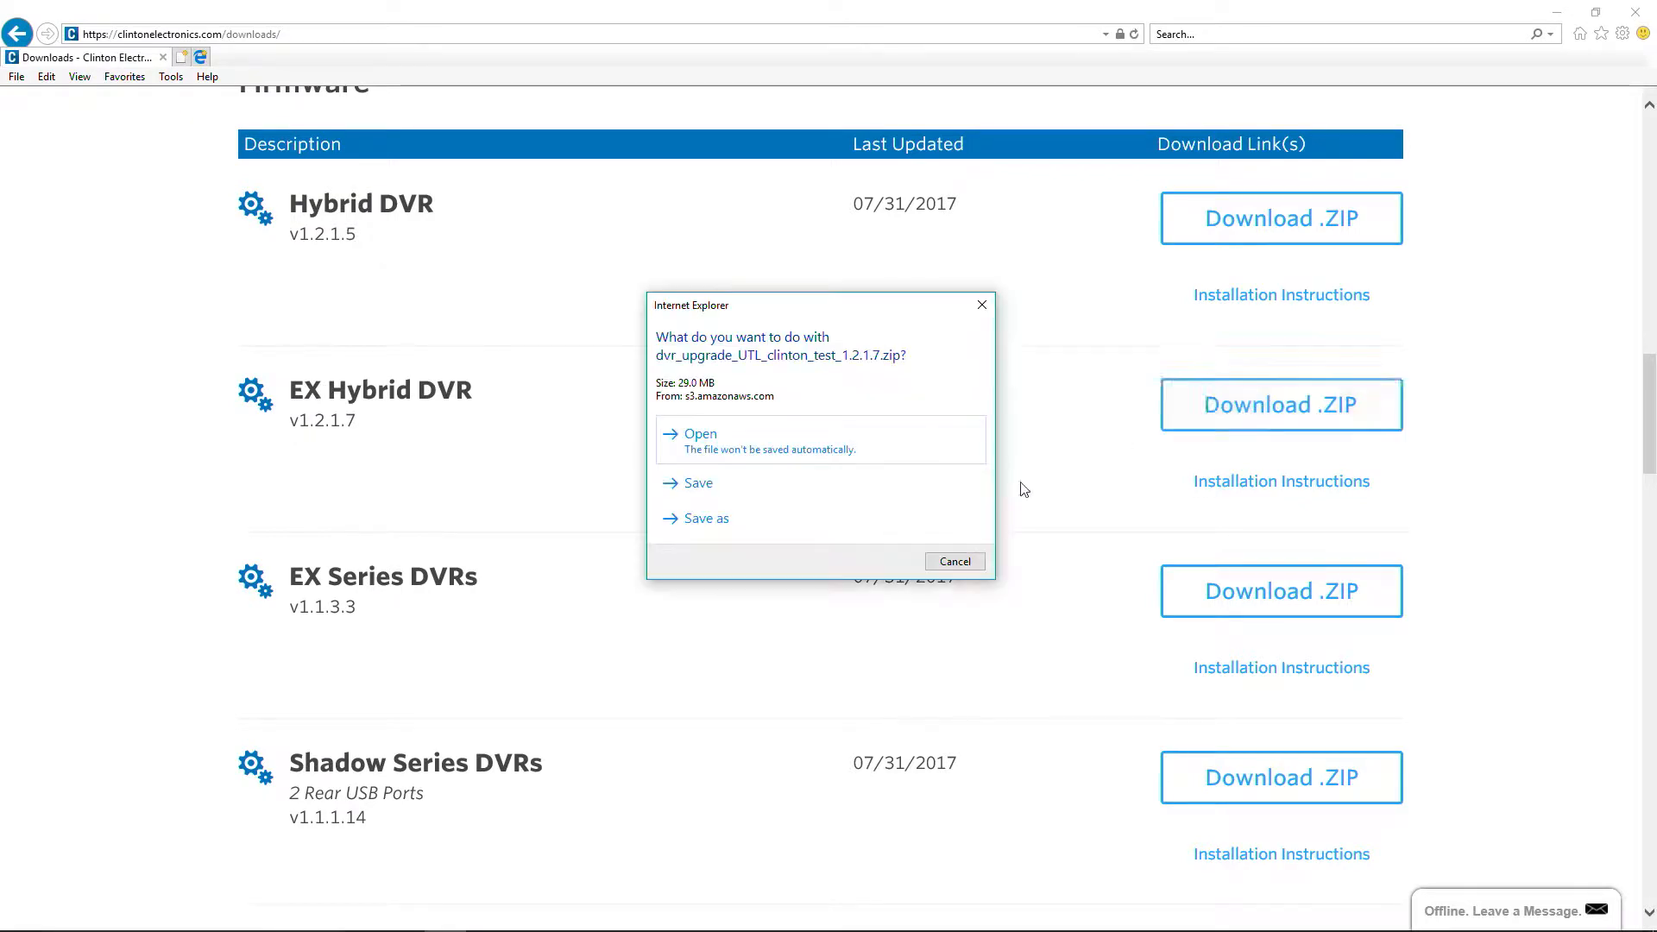
click(705, 518)
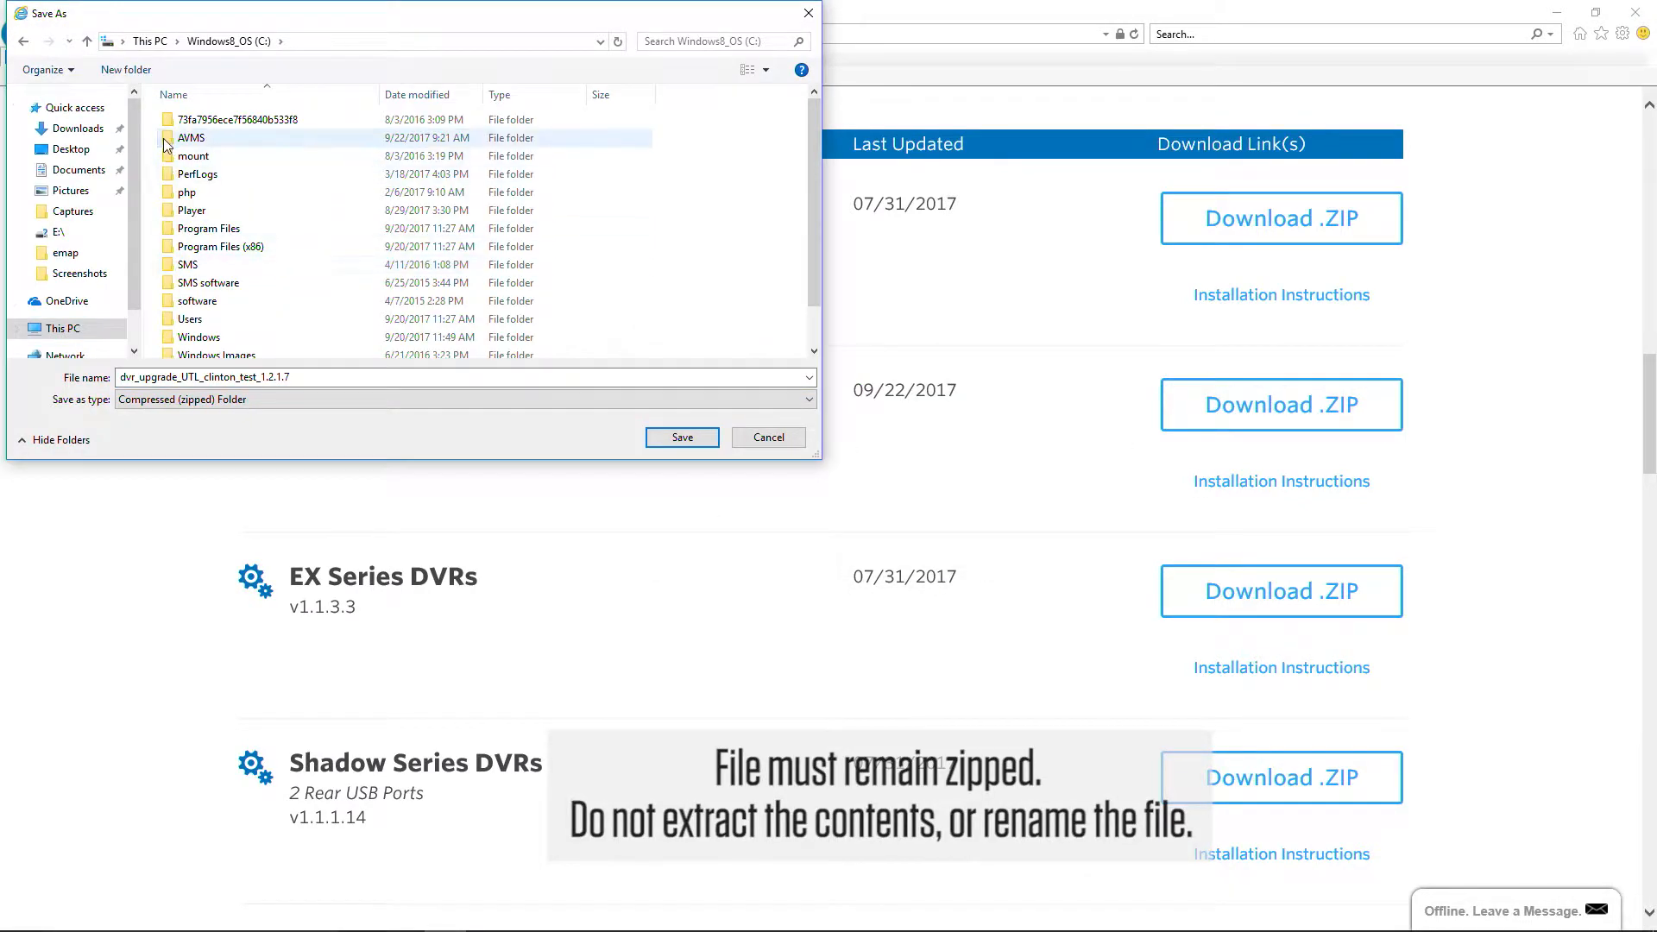
click(680, 437)
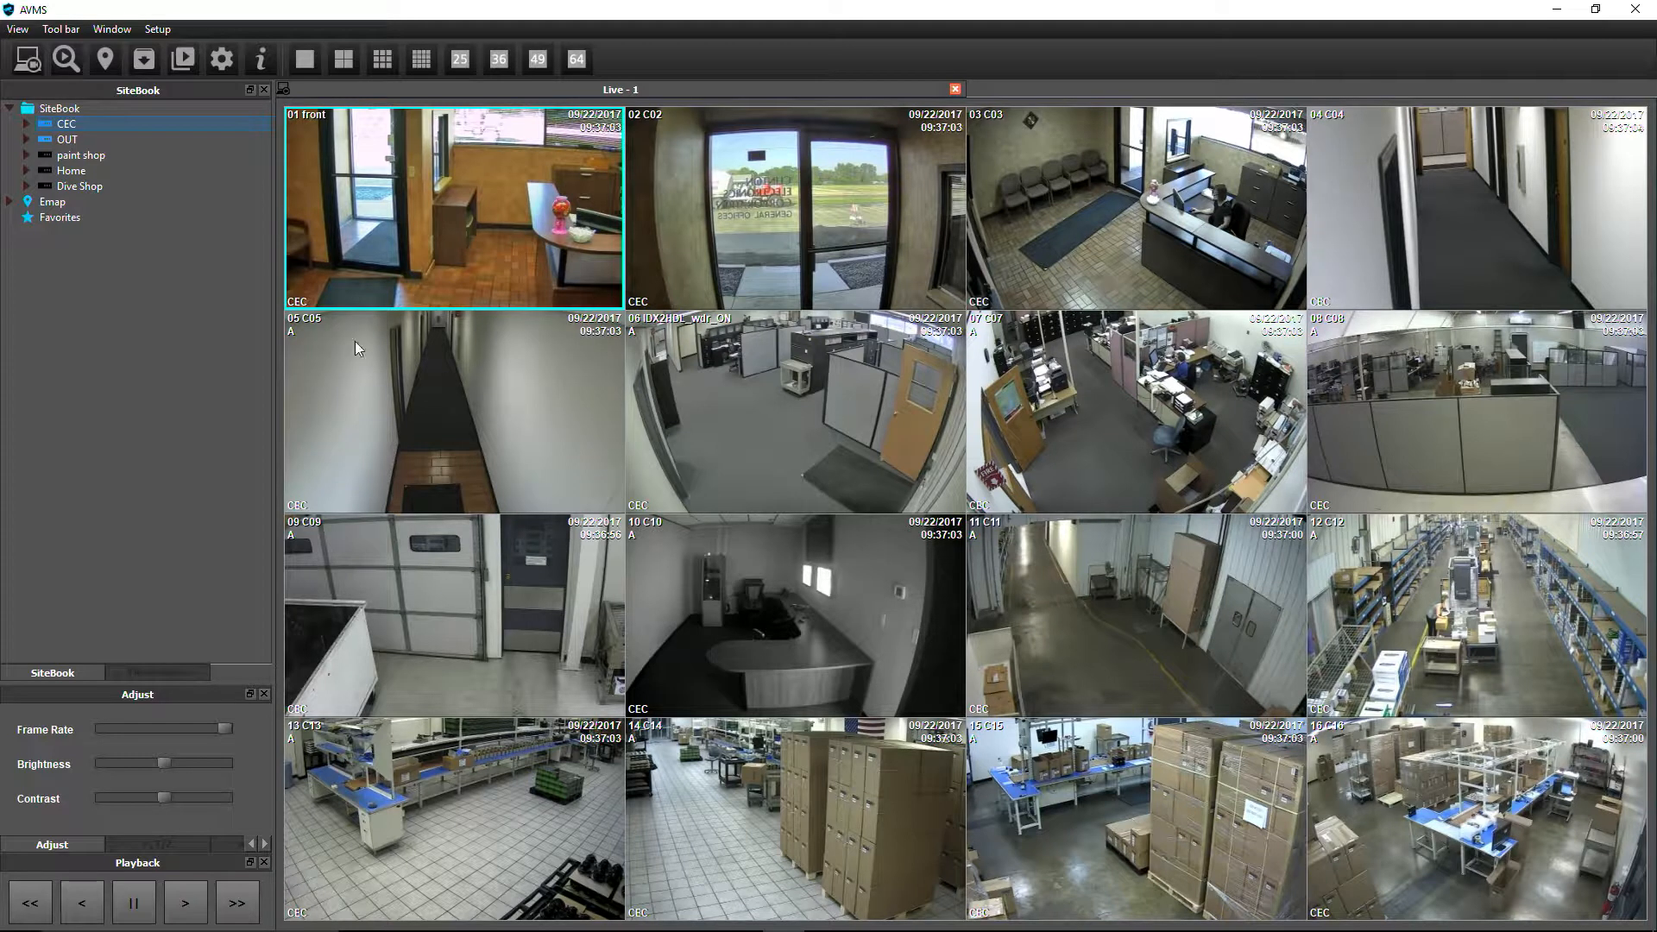
- Launch Firmware Manager from the CEC site's context menu and add the OUT site too
right_click(66, 124)
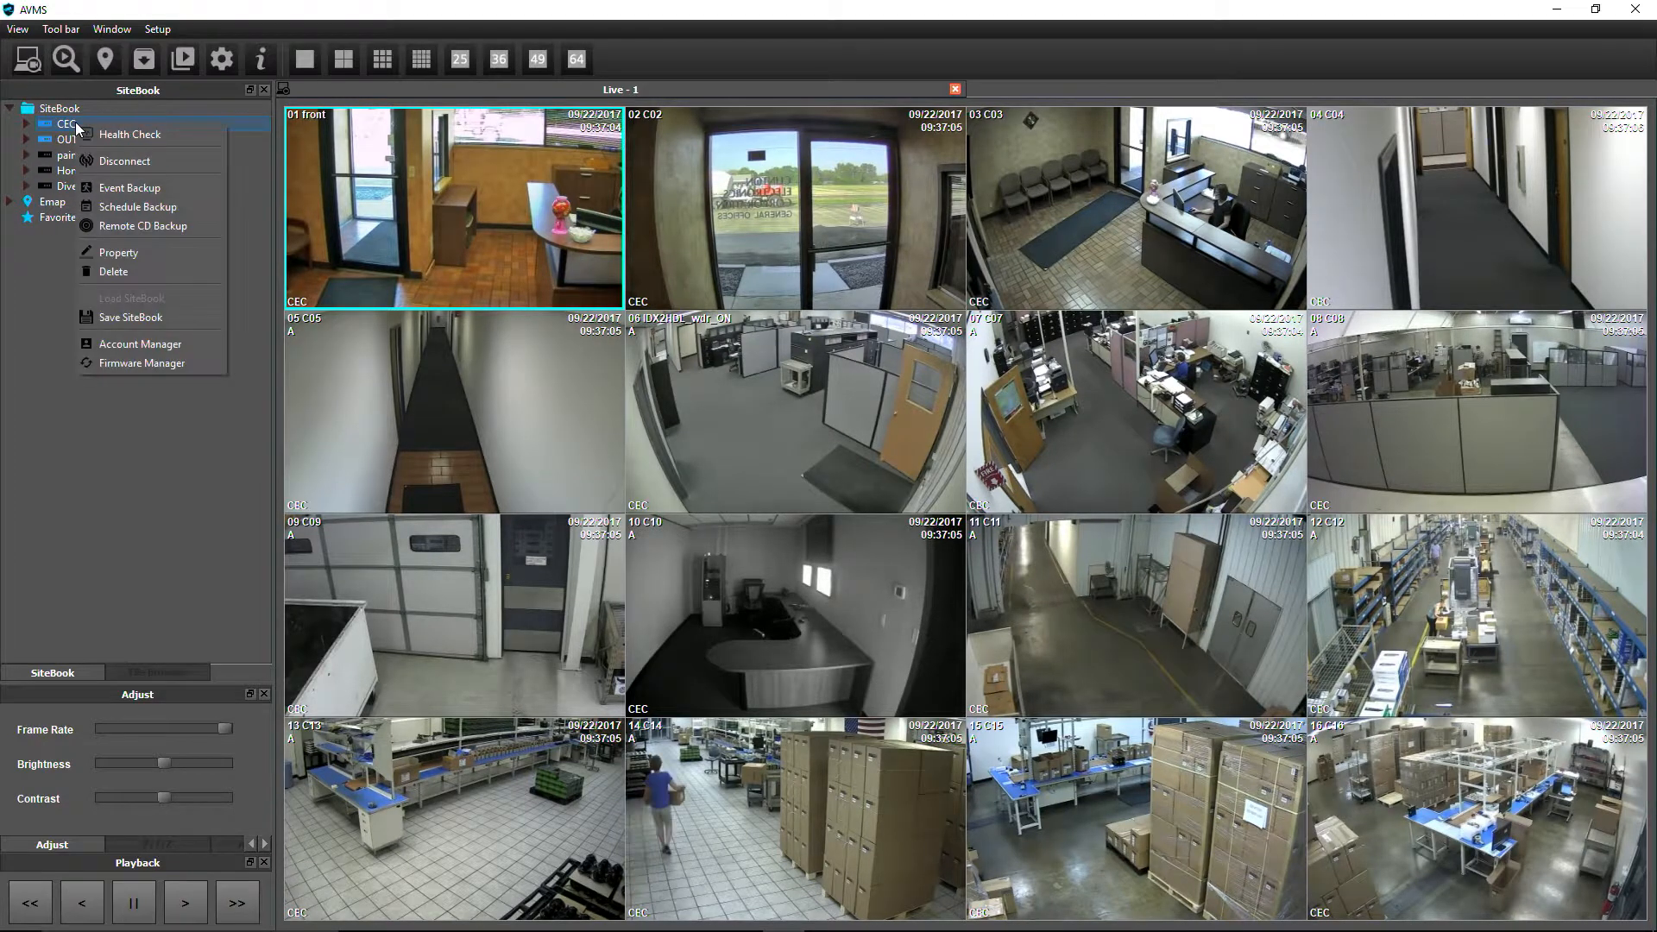
click(139, 362)
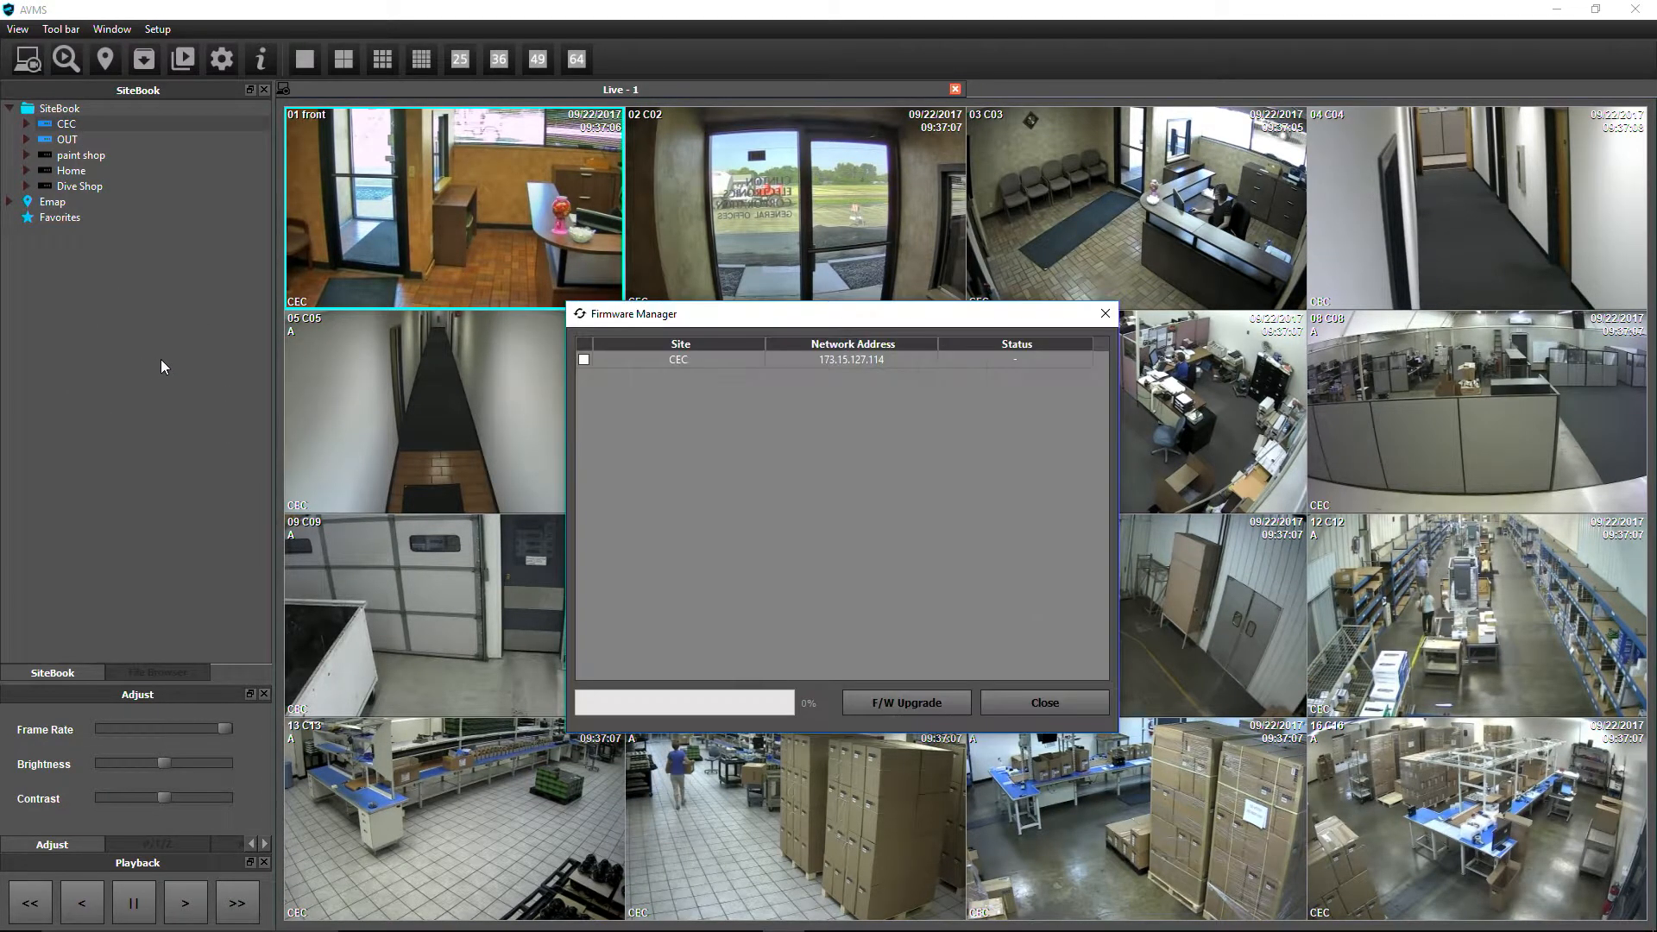
mouse_move(233, 335)
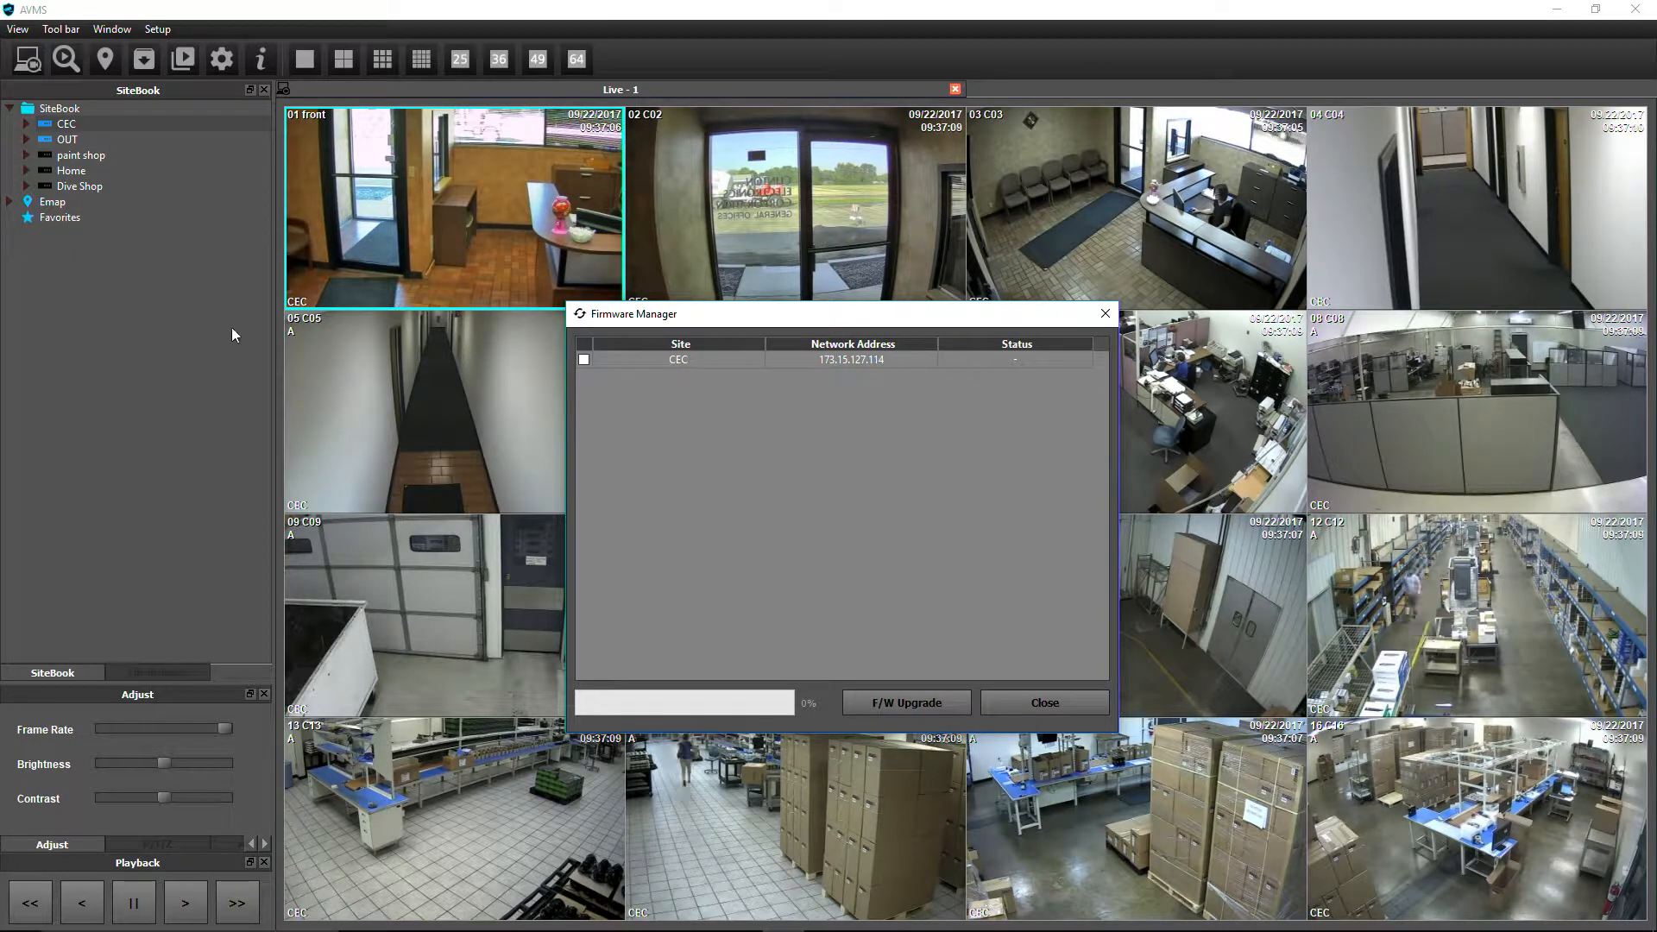
right_click(67, 138)
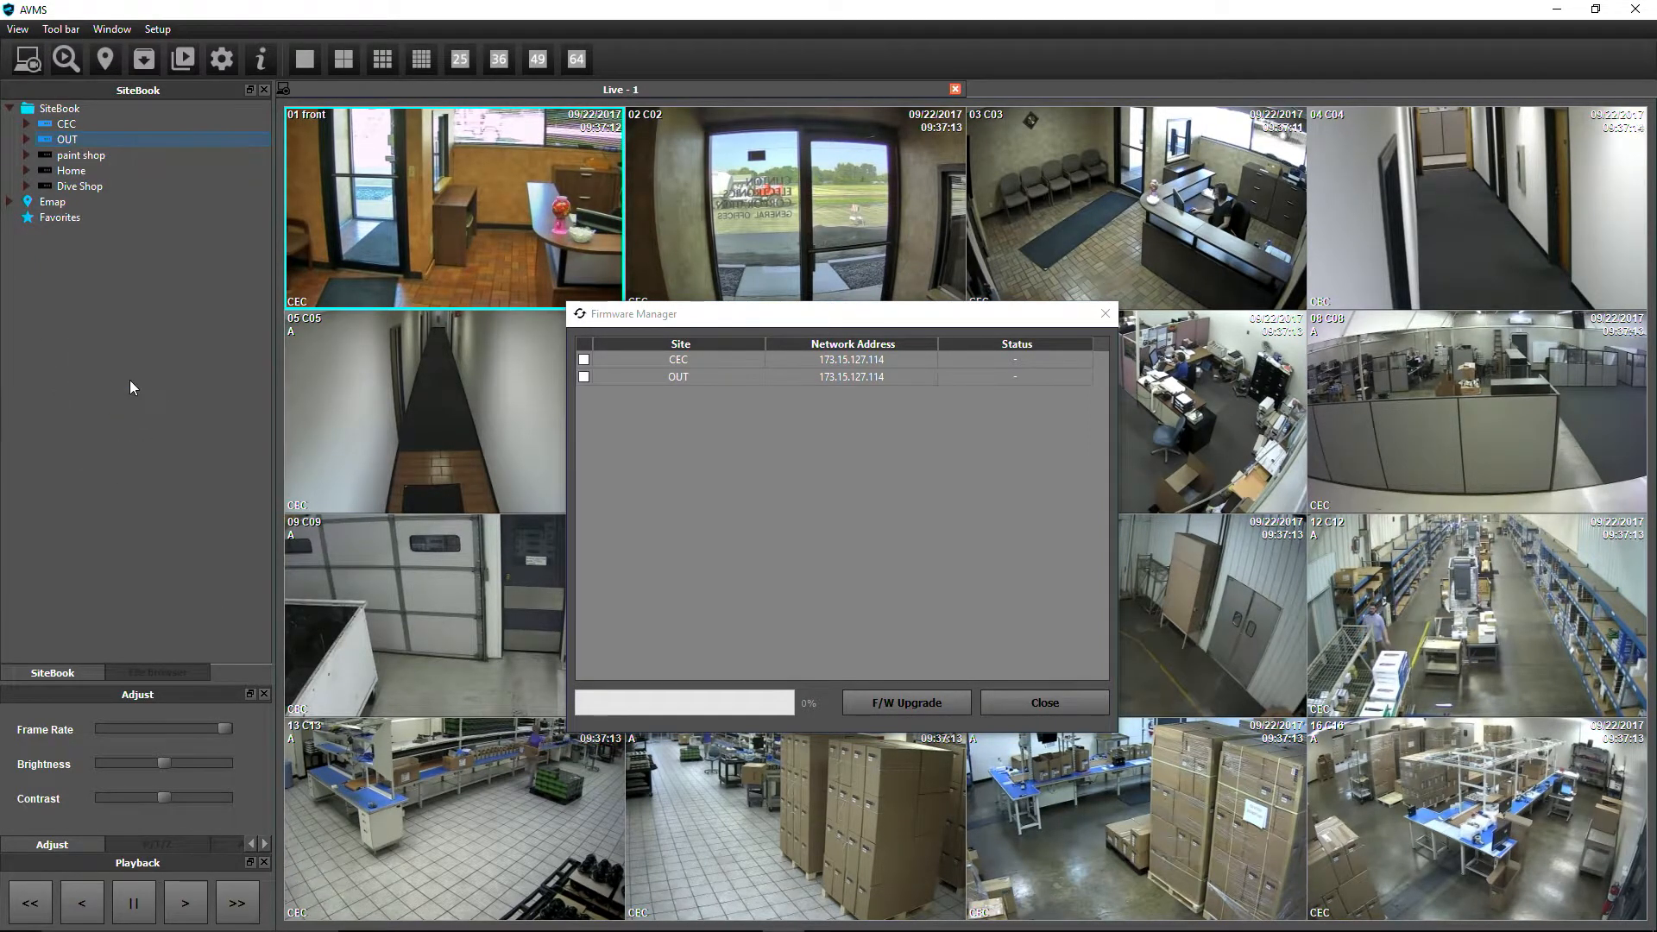
mouse_move(497, 412)
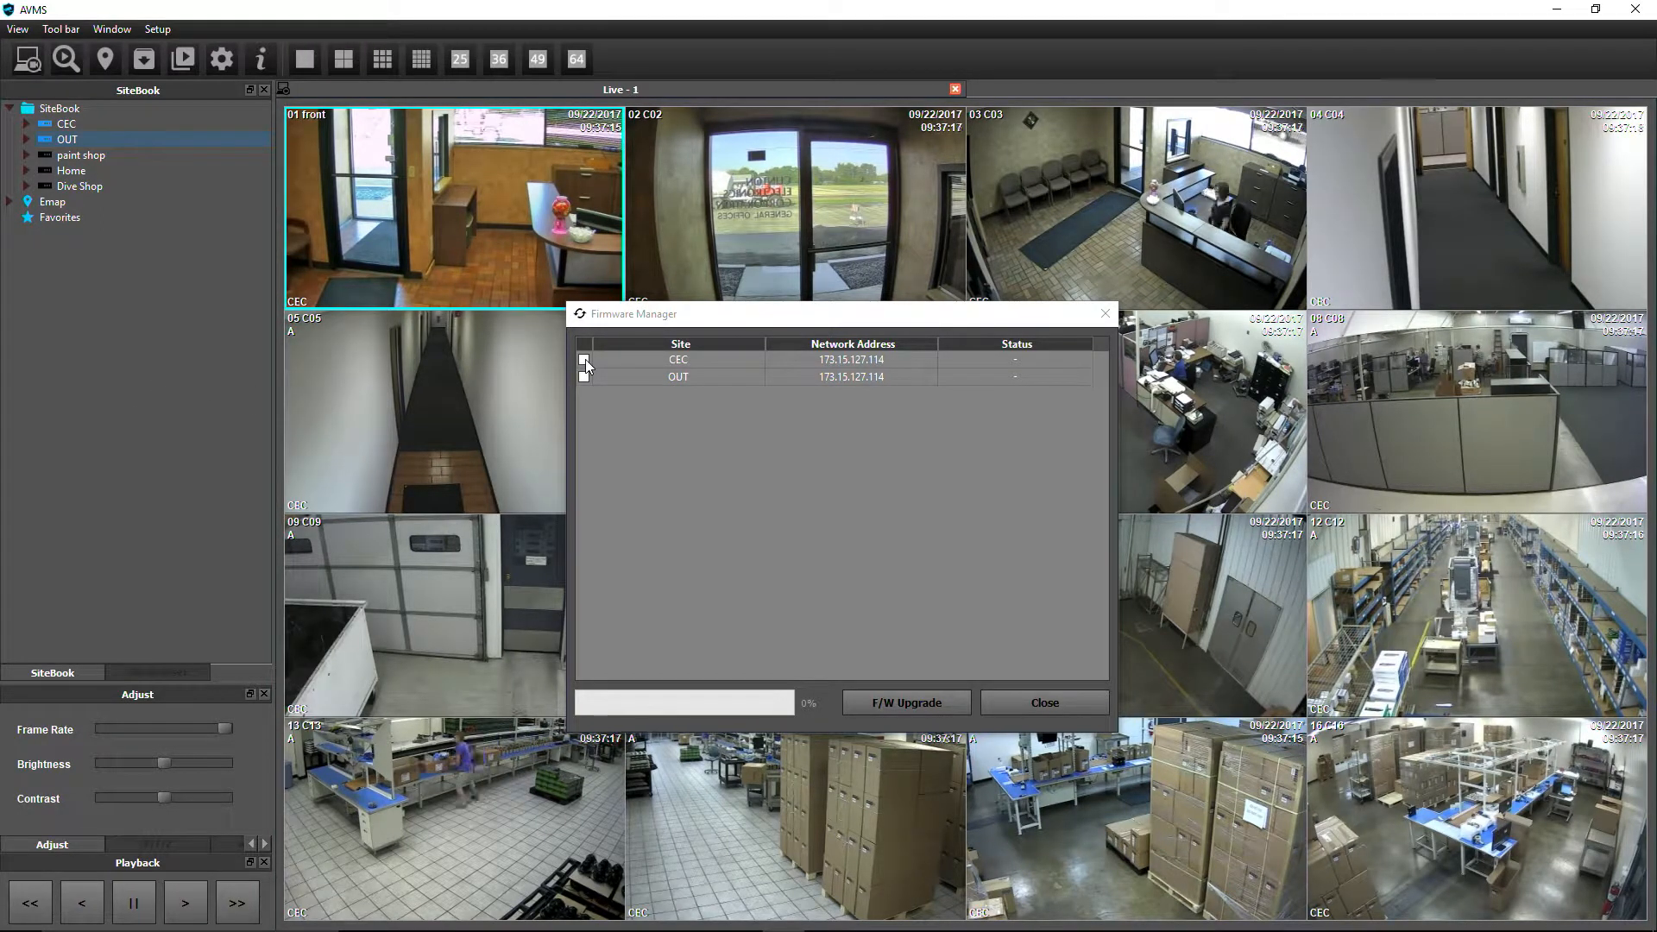
- Upgrade the ticked CEC site with the dvr_upgrade zip to 100%, then close Firmware Manager
click(583, 359)
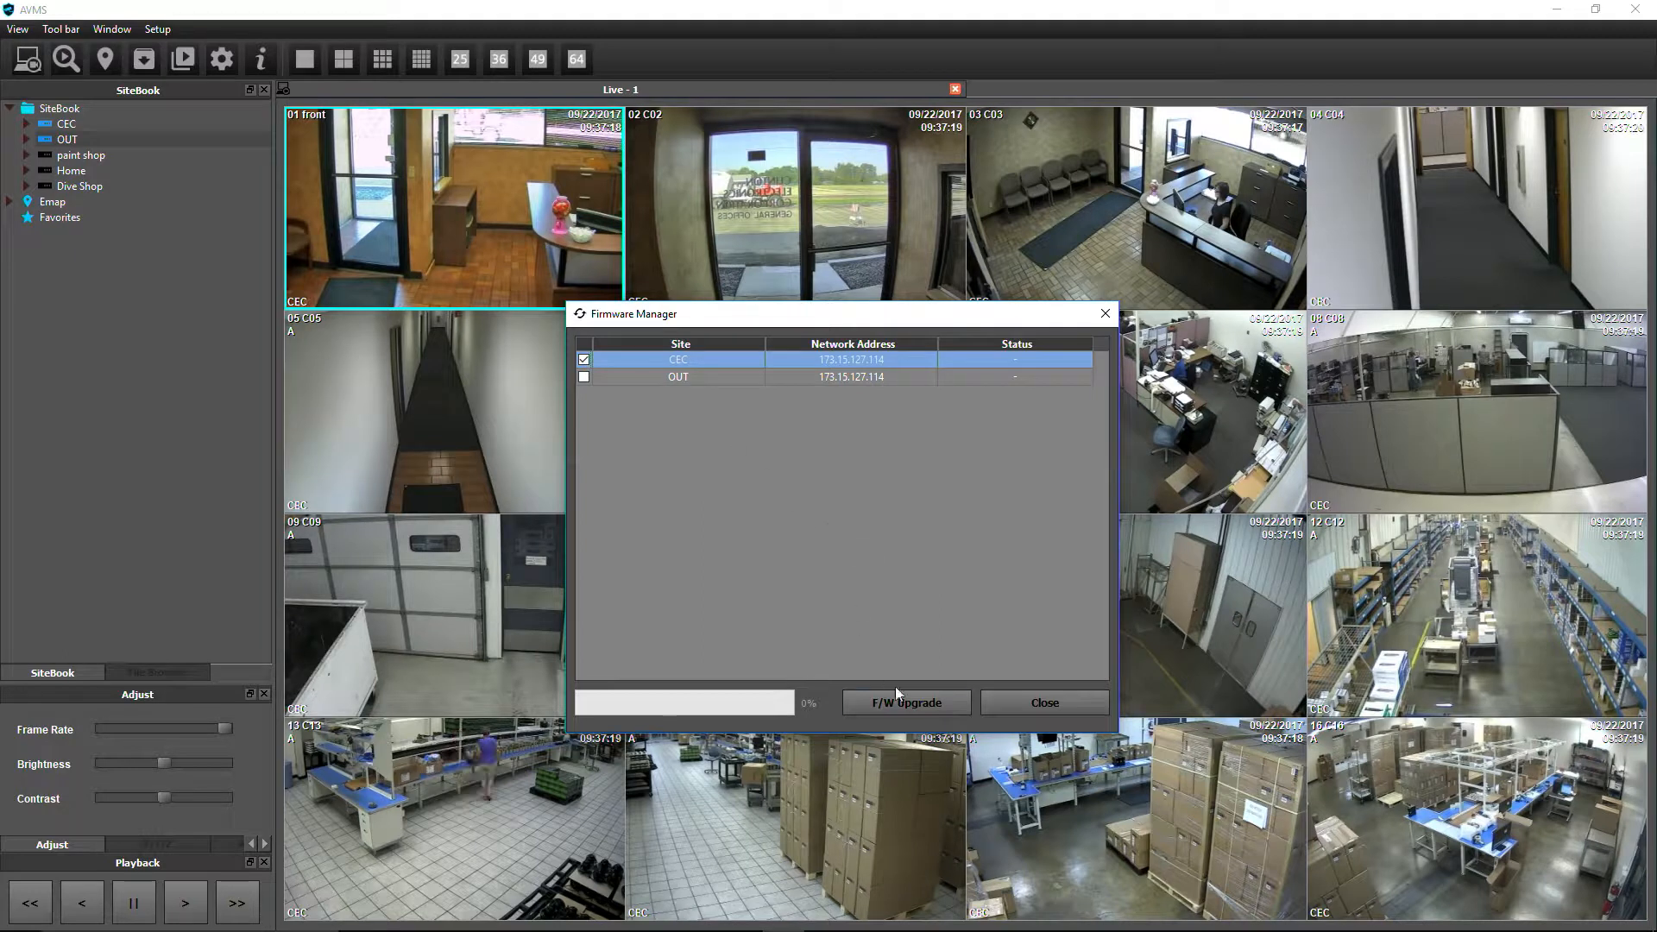
click(906, 703)
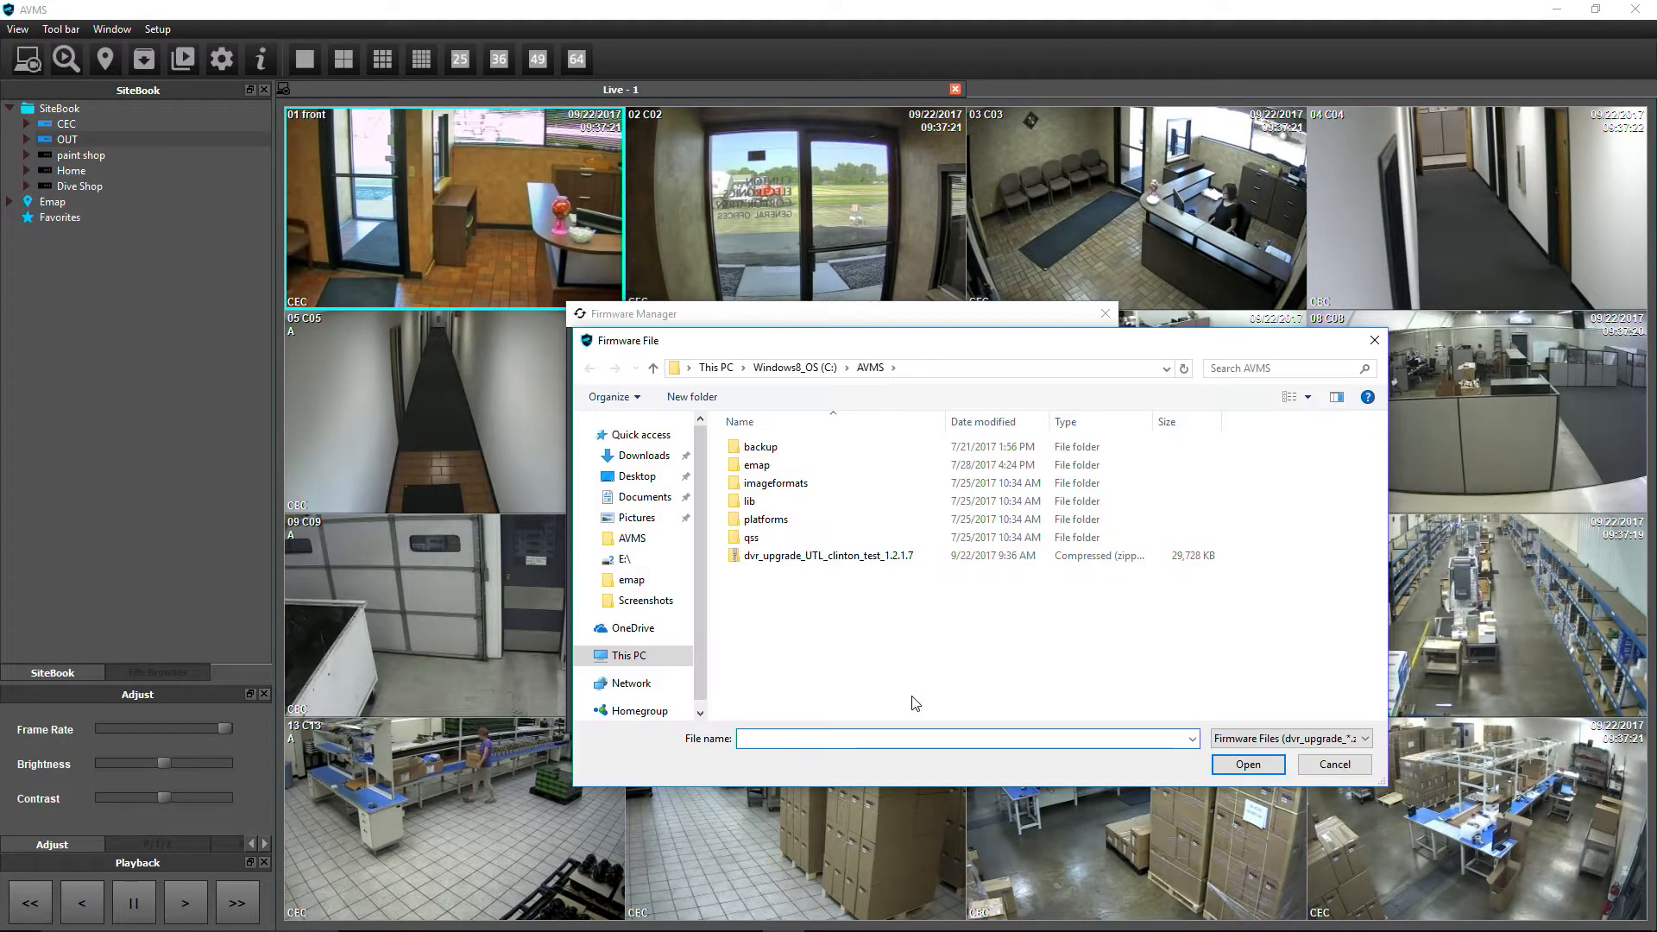
click(829, 554)
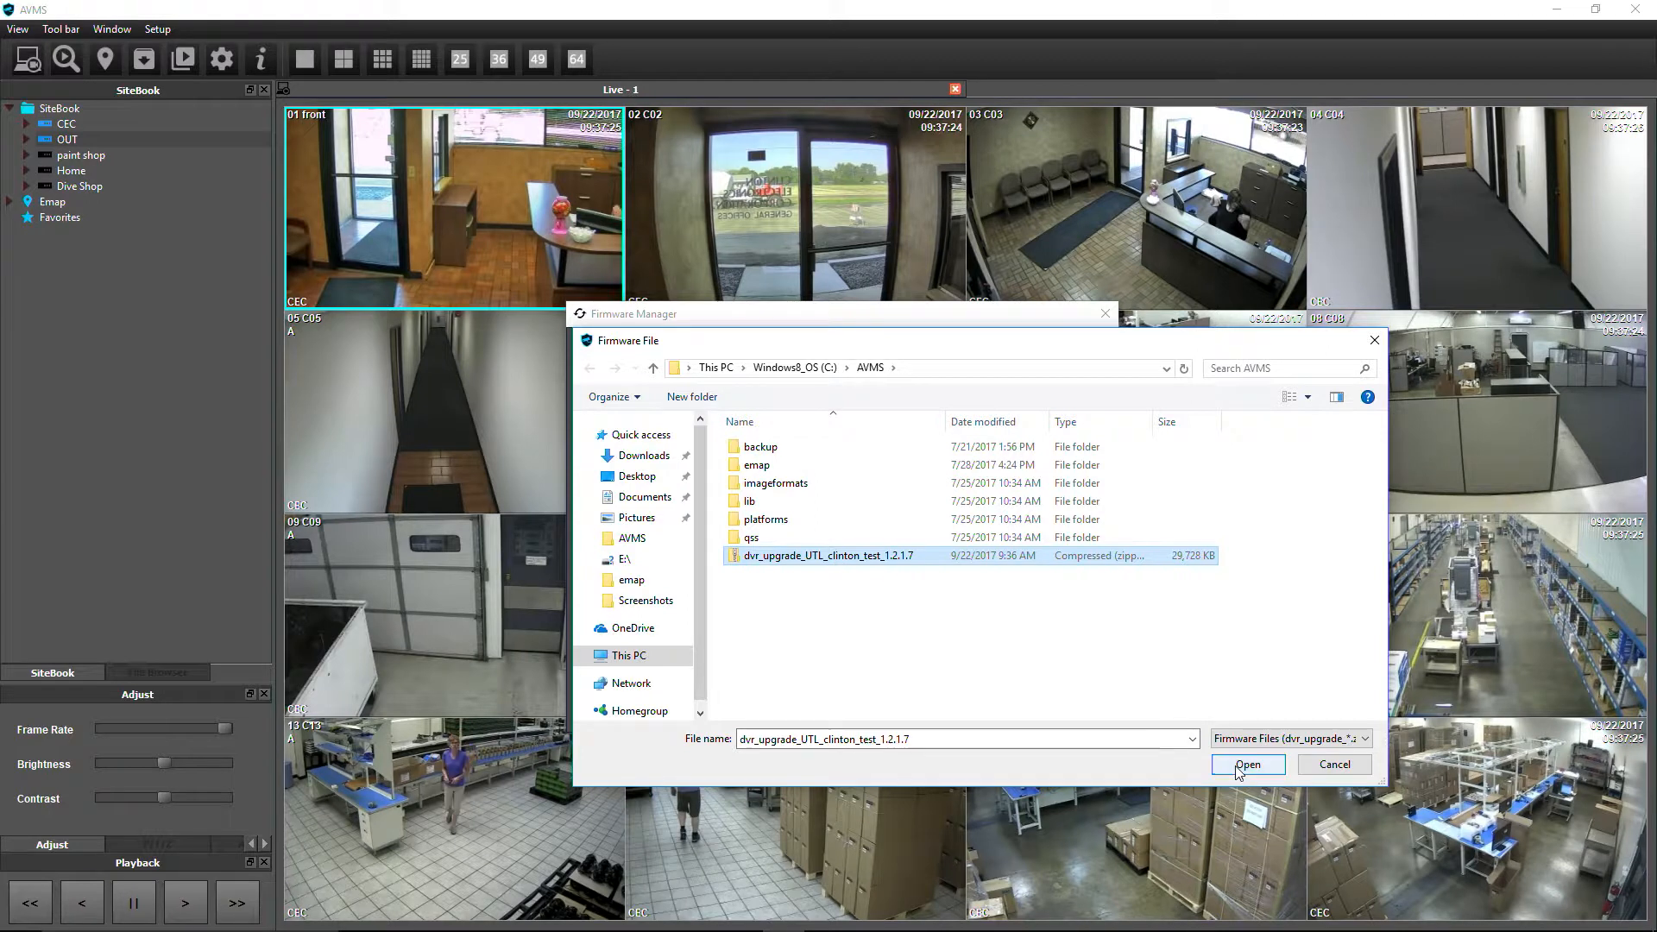
click(1246, 764)
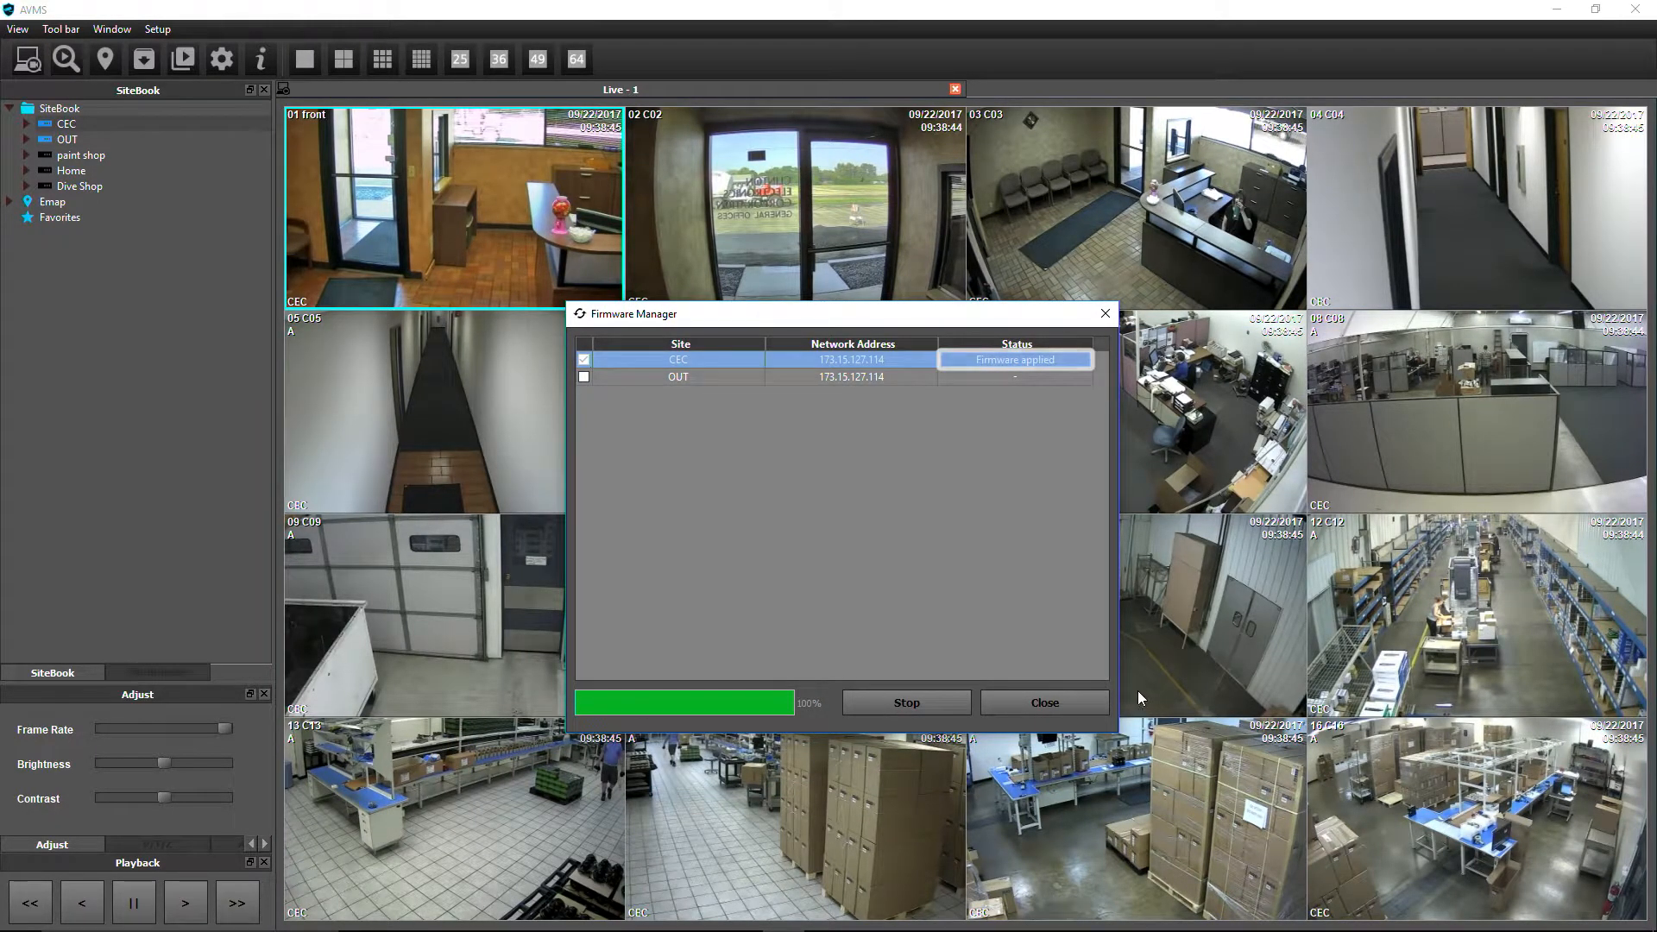
click(1043, 702)
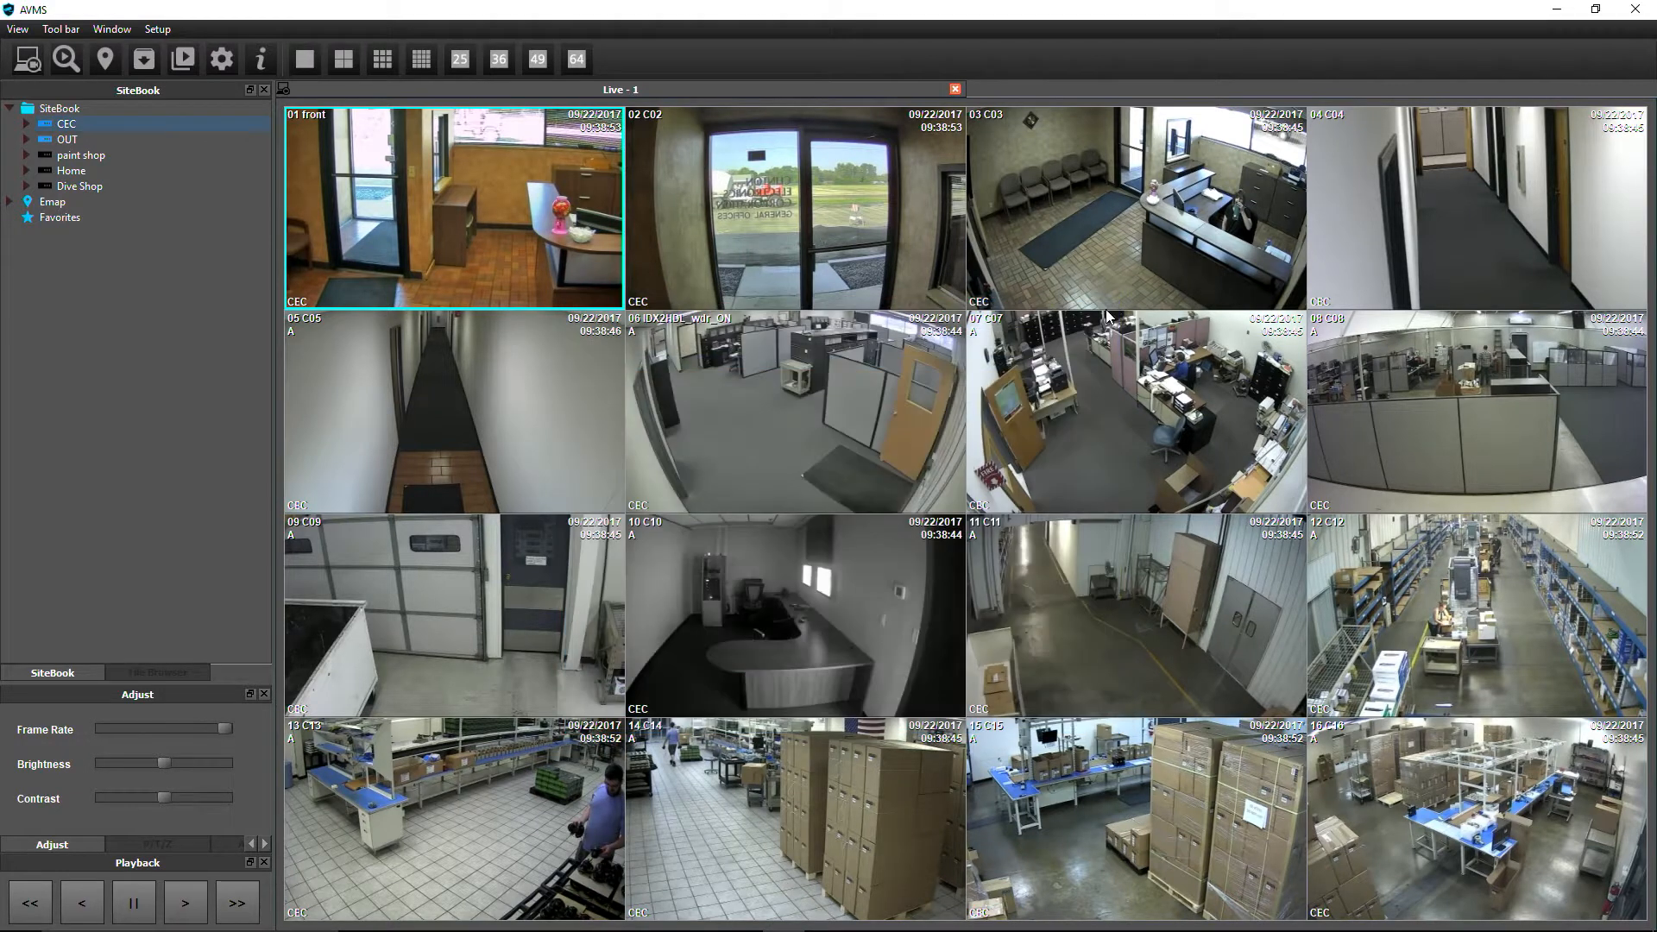